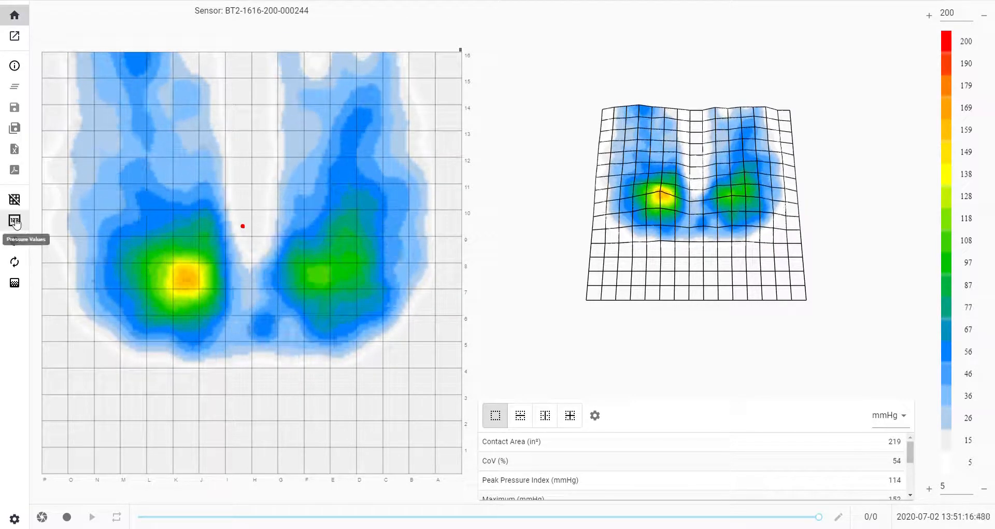
Step: Show and hide per-cell pressure values, then try a green map background and restore light grey
click(14, 220)
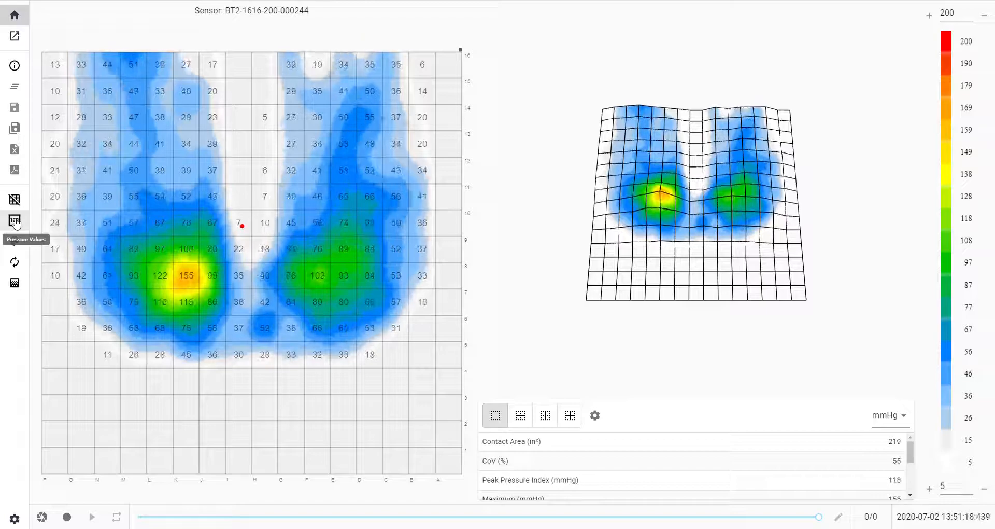
click(15, 220)
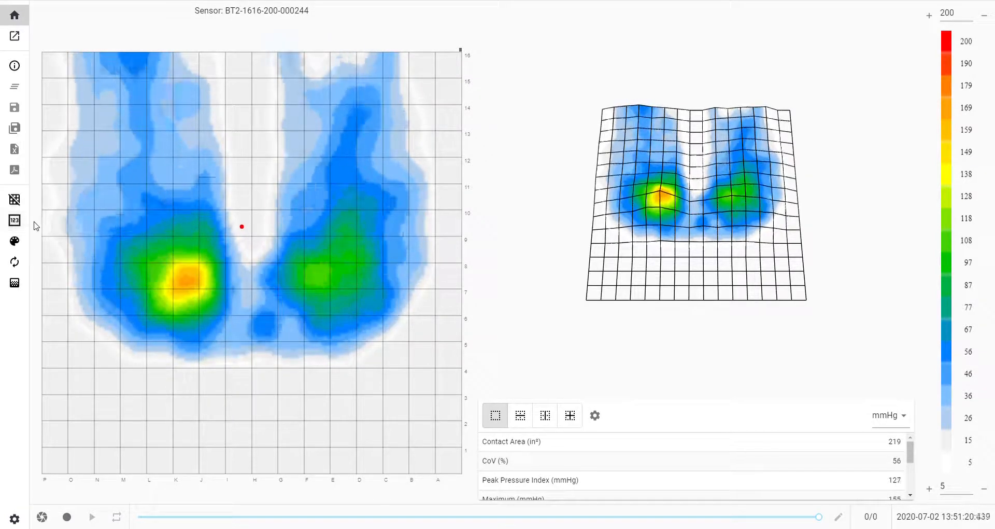
mouse_move(15, 240)
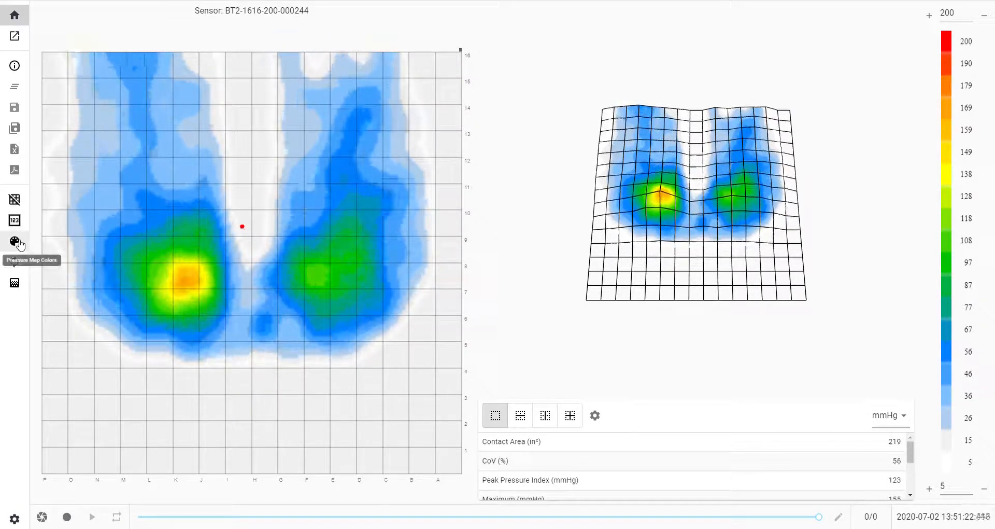
click(14, 240)
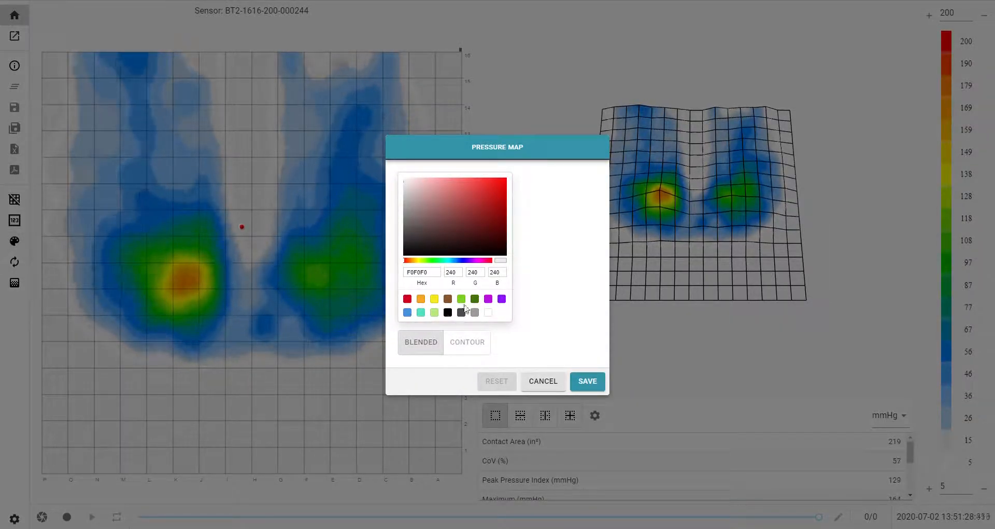
click(461, 298)
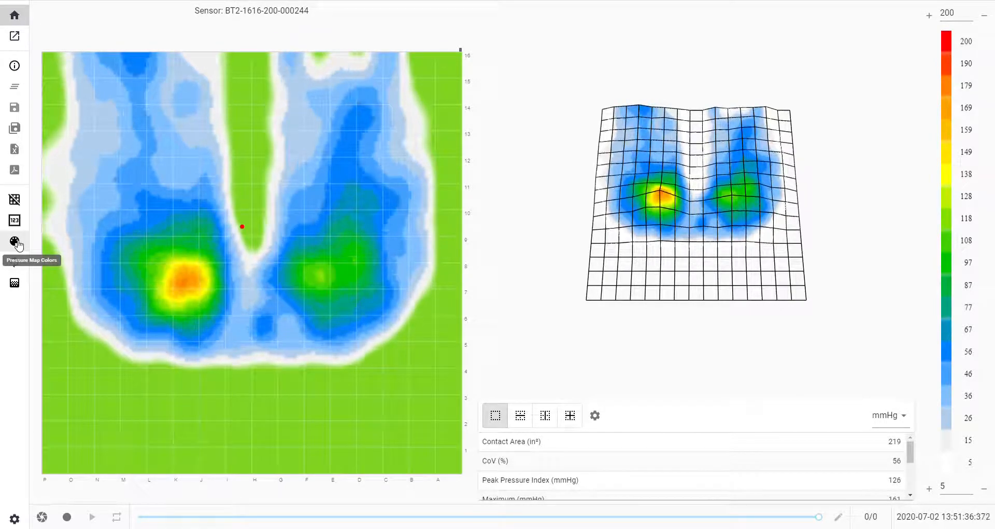
click(15, 240)
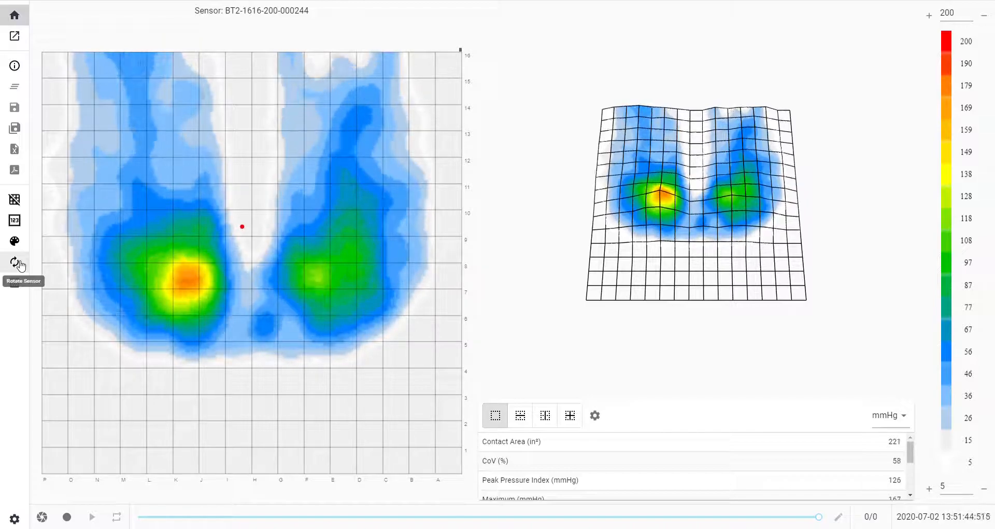
Step: Rotate the sensor map three quarter turns and switch to blocky gradient shading
click(15, 263)
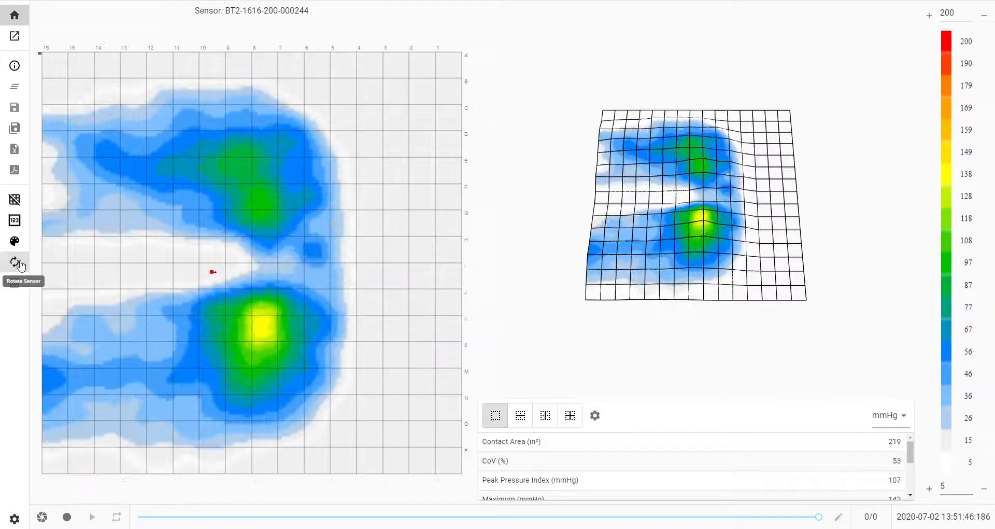
click(14, 261)
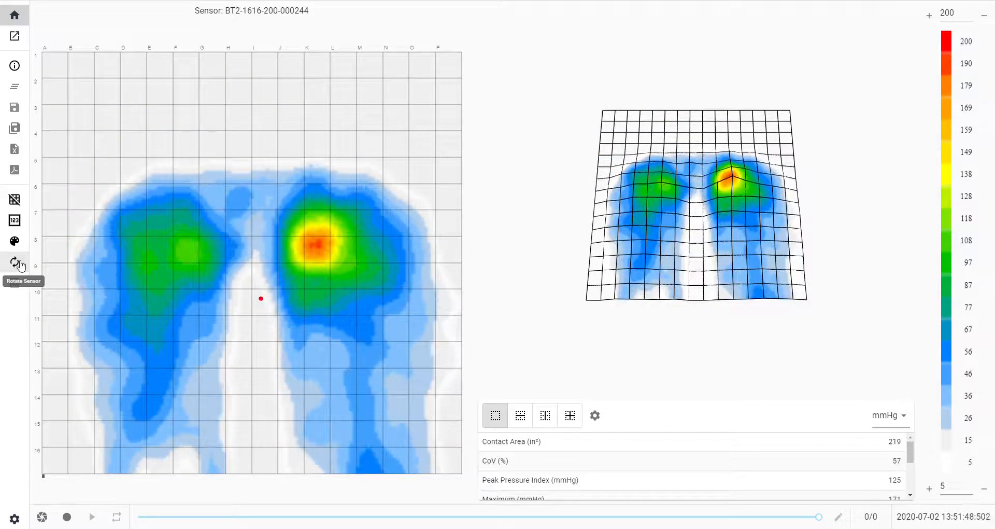
click(14, 261)
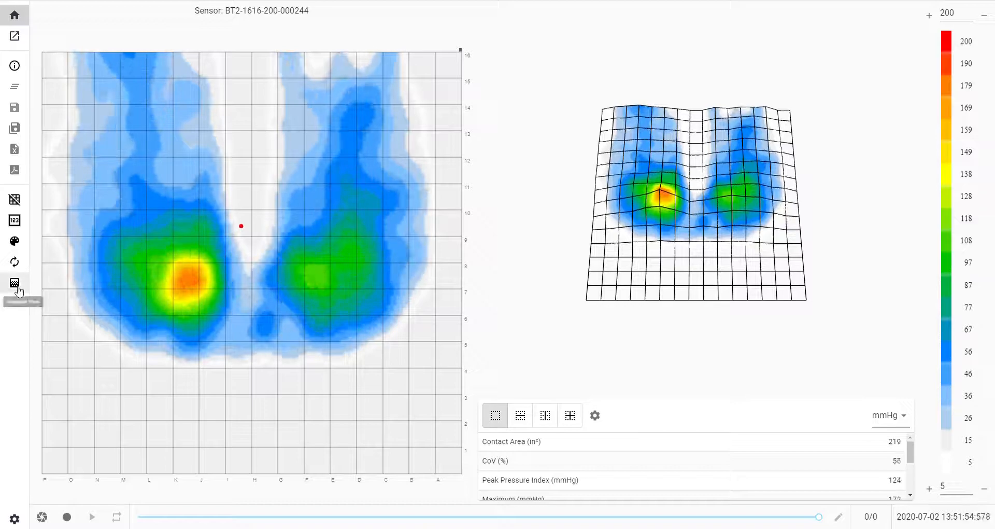
click(14, 282)
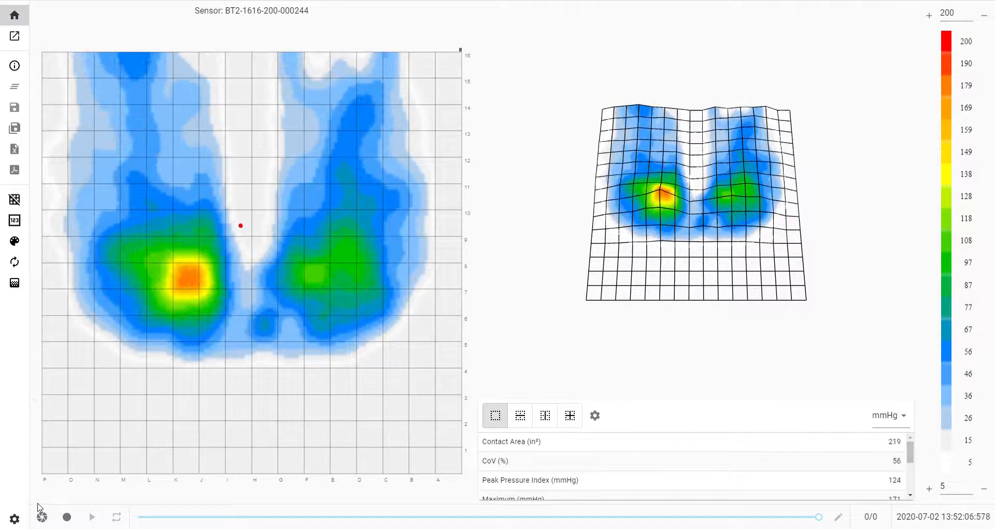
Step: Capture a single snapshot frame of the pressure map (counter 1/1)
click(40, 516)
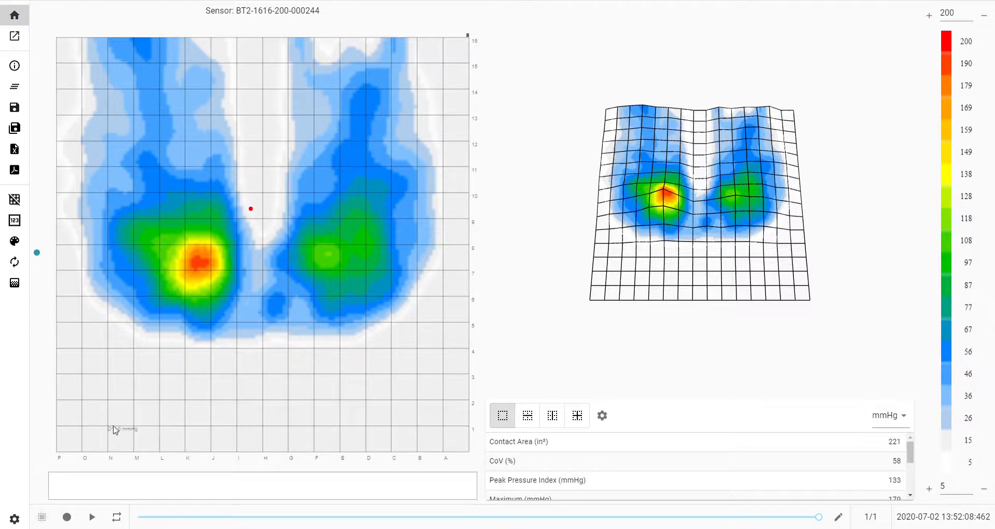
mouse_move(72, 307)
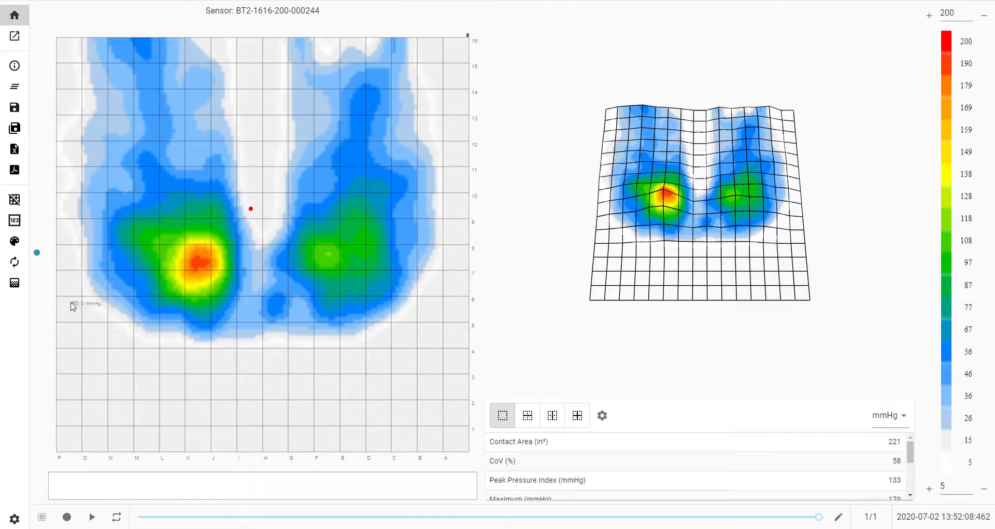
mouse_move(36, 253)
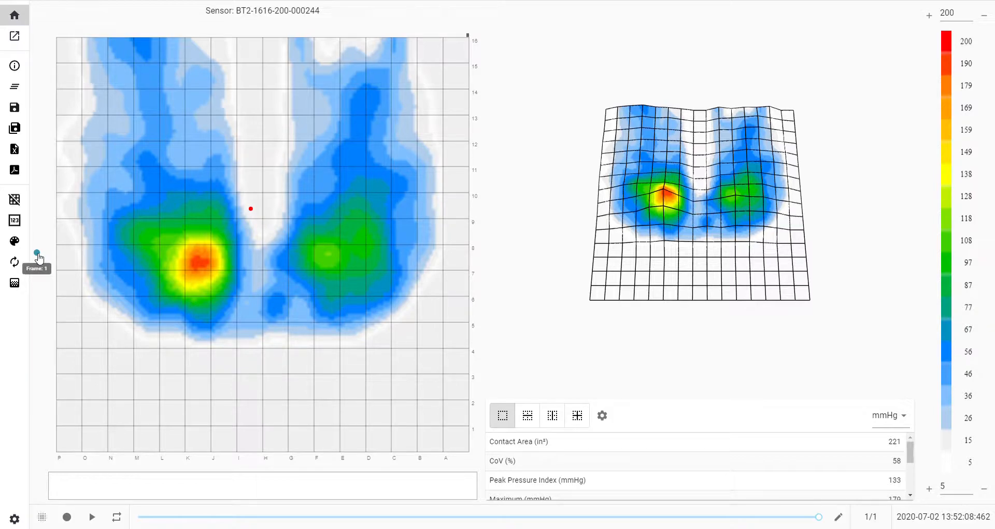
mouse_move(44, 337)
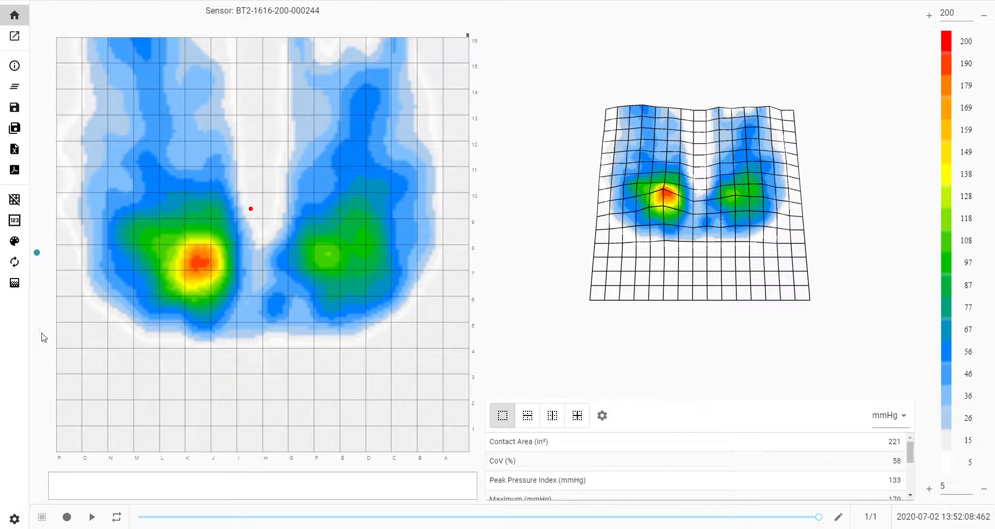
mouse_move(15, 168)
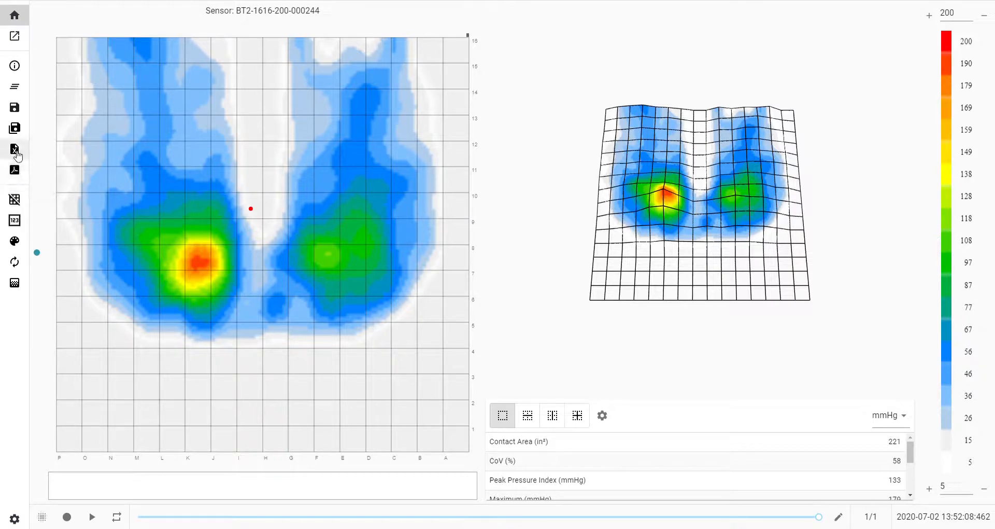
mouse_move(15, 128)
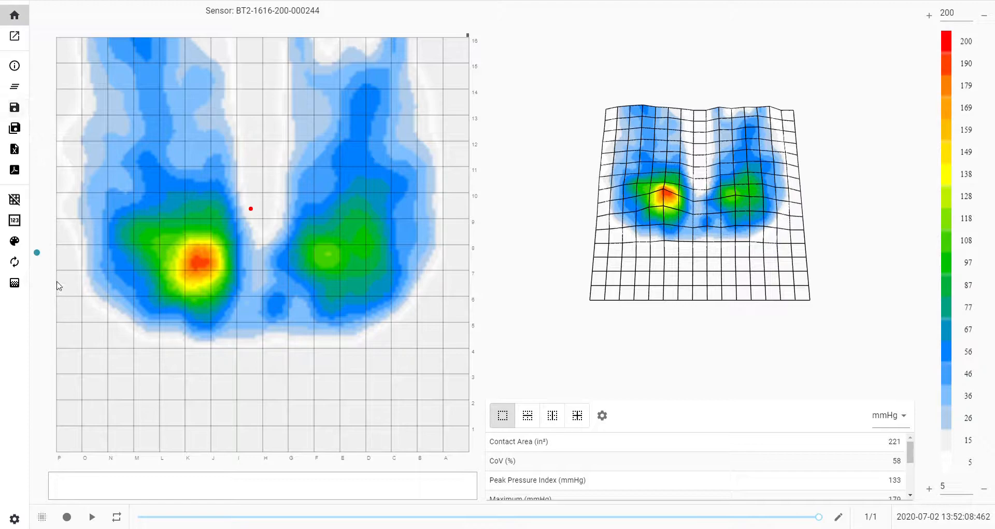
mouse_move(42, 516)
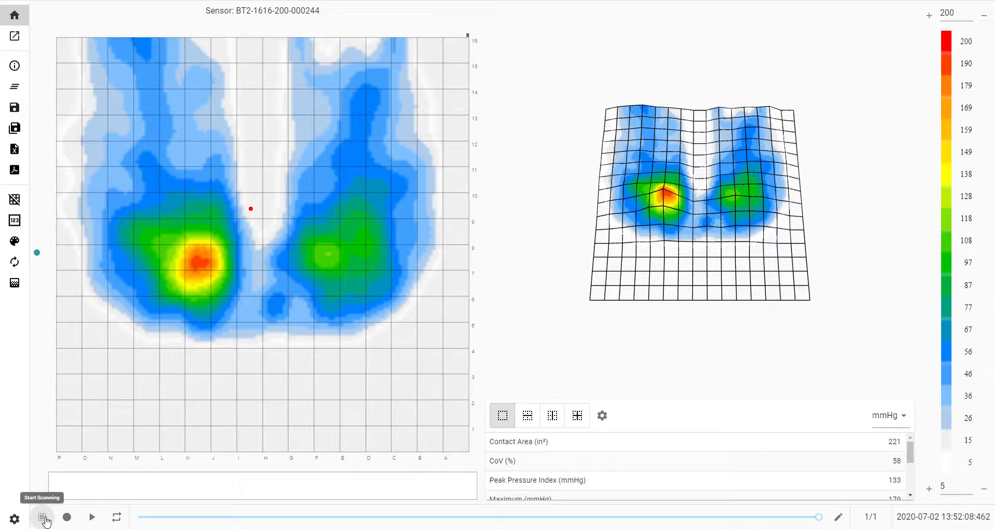
Step: Scan live, record a 67-frame pressure sequence and start playing it back
click(41, 516)
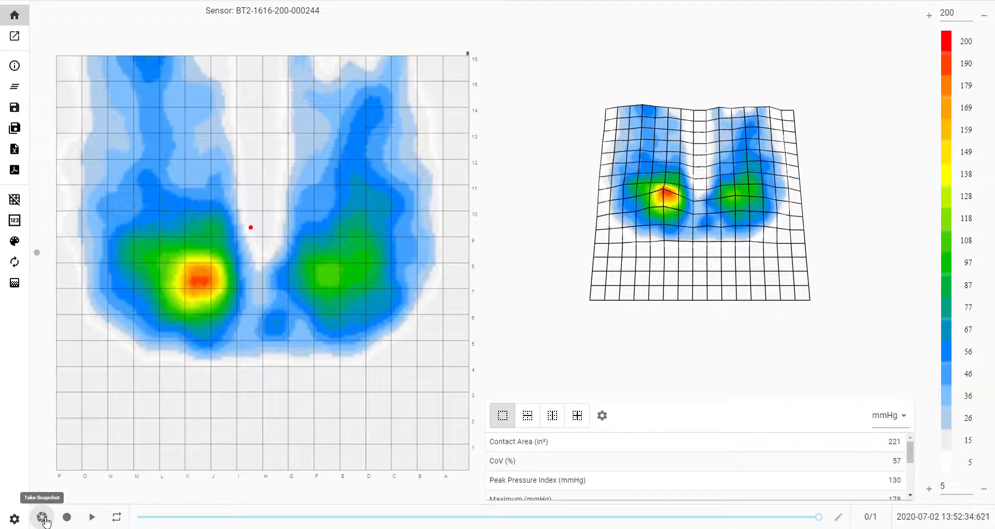
mouse_move(67, 517)
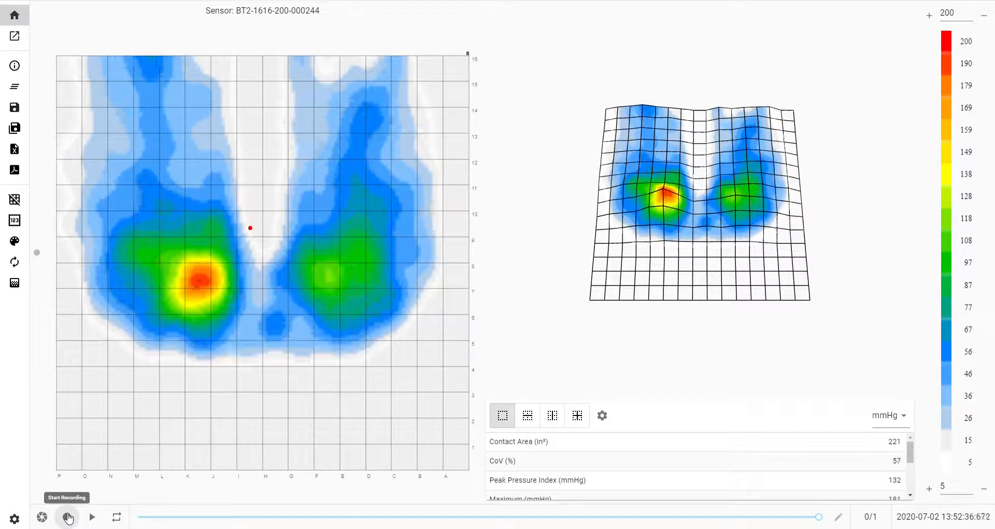
click(67, 516)
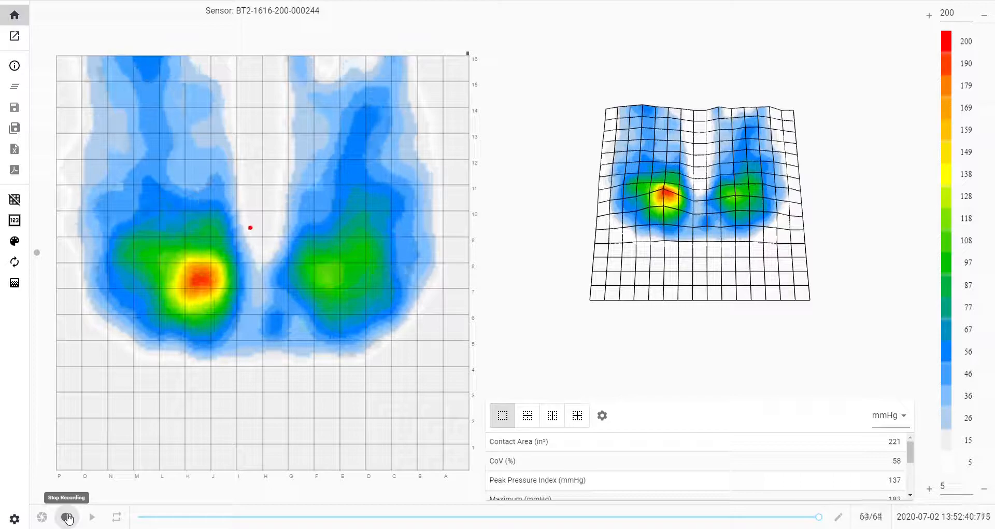
click(66, 516)
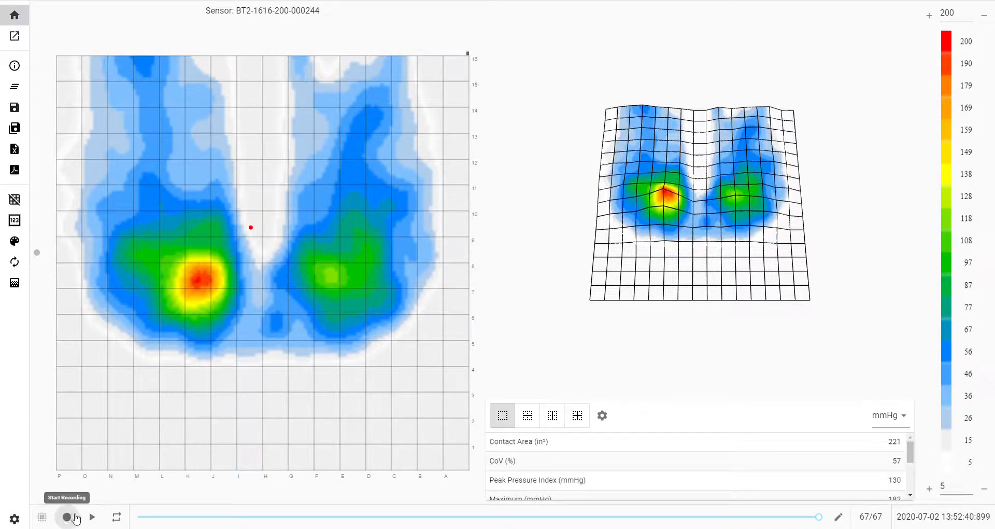
click(92, 516)
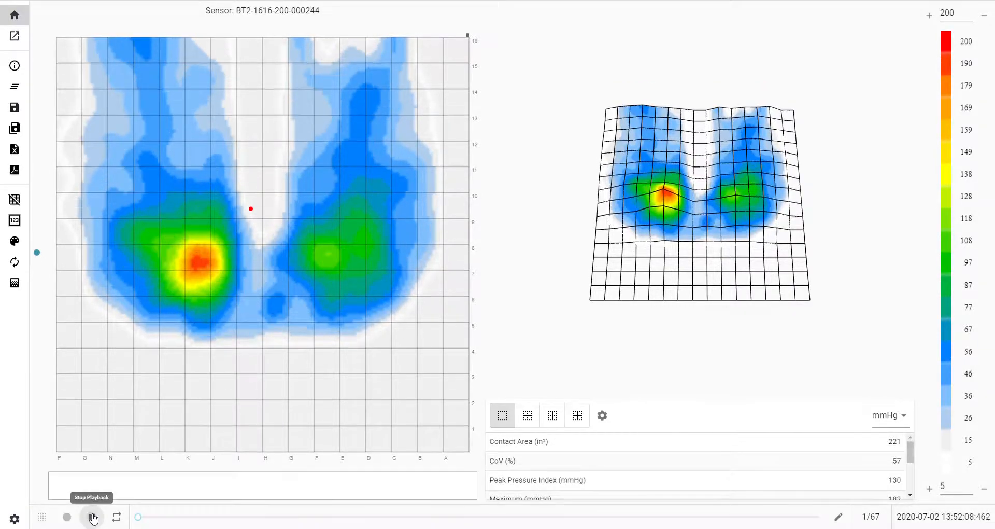
click(92, 517)
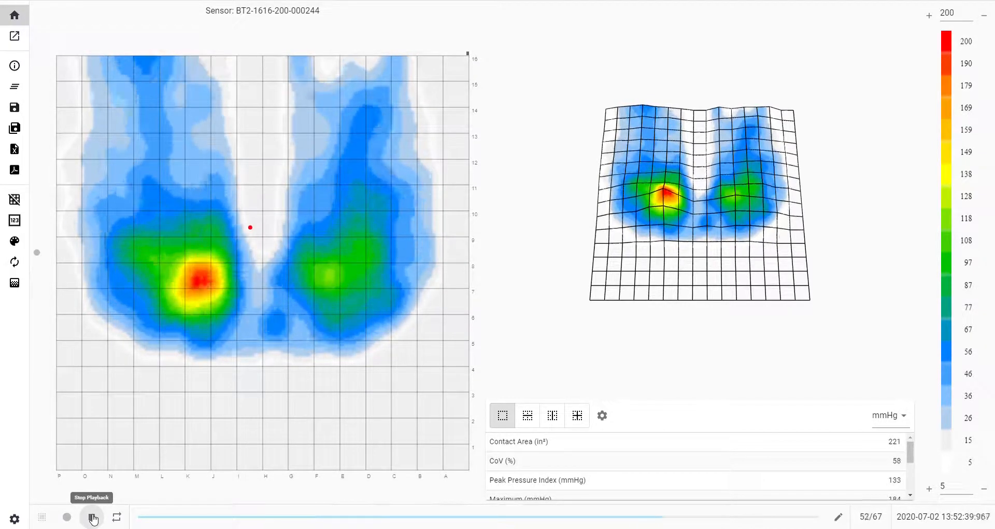
Step: Stop playback so the counter resets to 0/67 and the live map returns
click(92, 517)
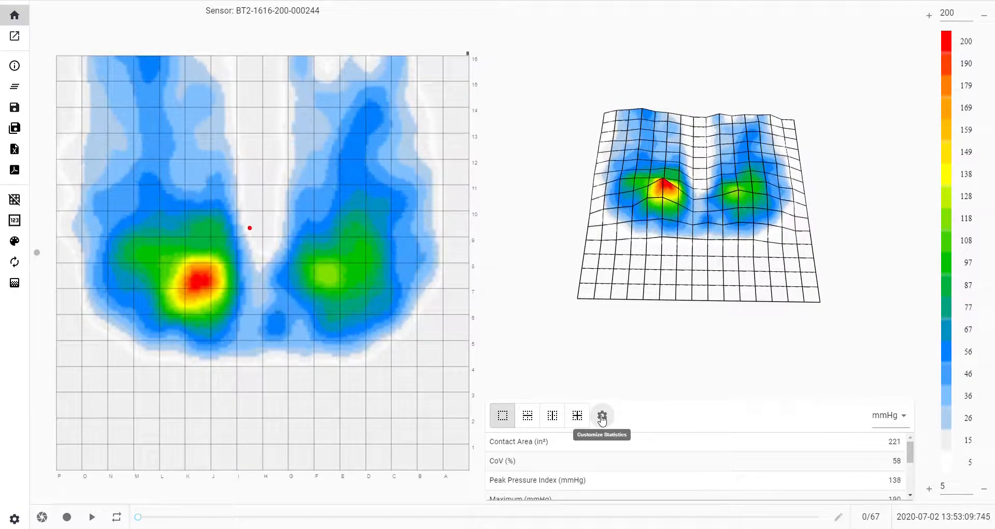
Step: Save the statistics visibility settings with Regional Distribution, Std Deviation, Variance, Force and Dispersion Index hidden, then toggle playback briefly
click(601, 414)
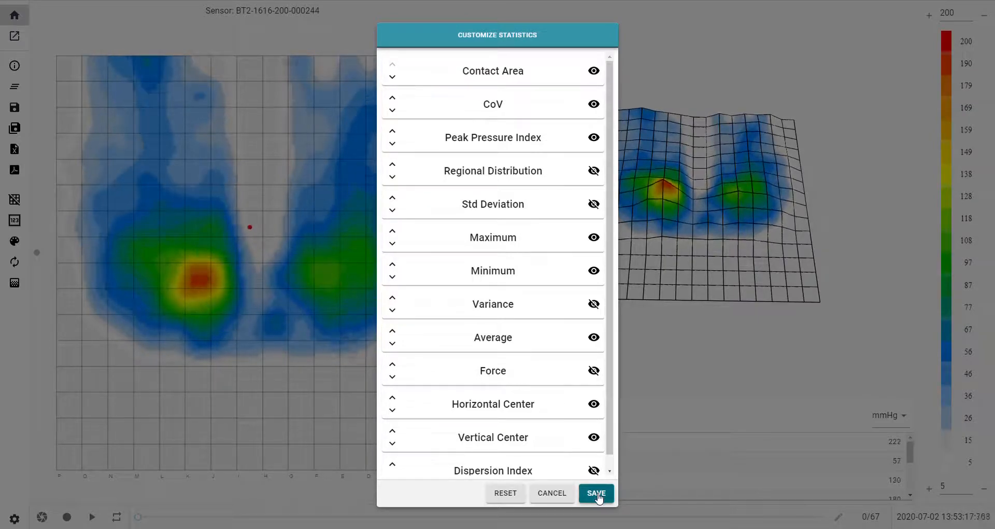
click(596, 493)
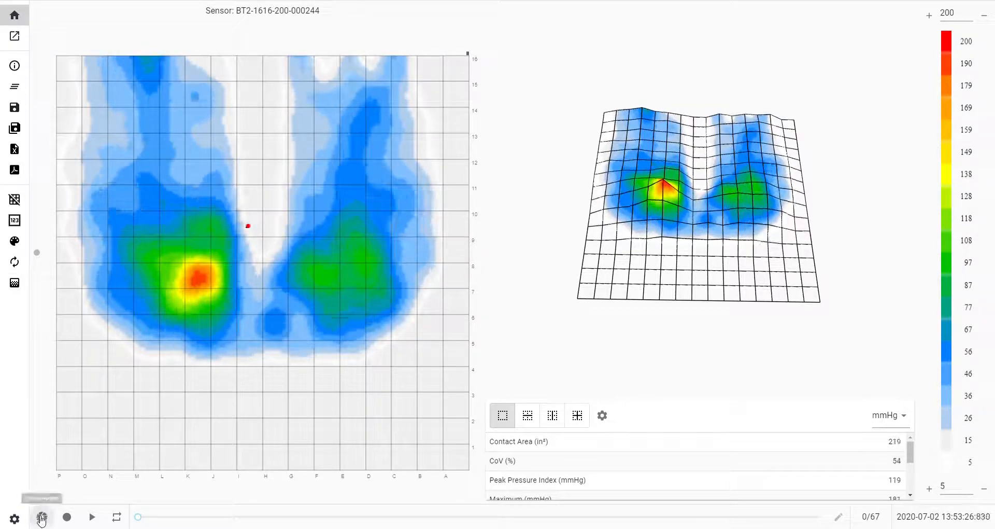
click(94, 516)
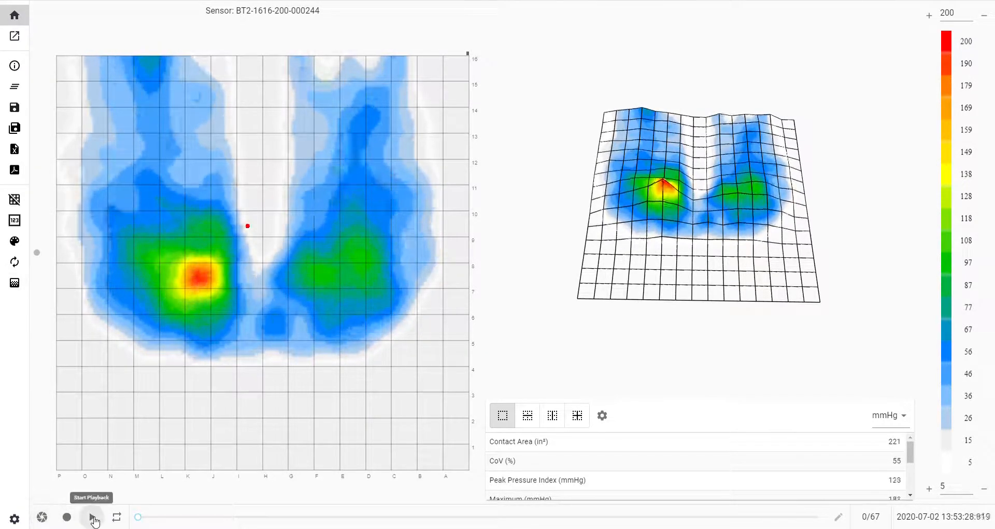
click(93, 517)
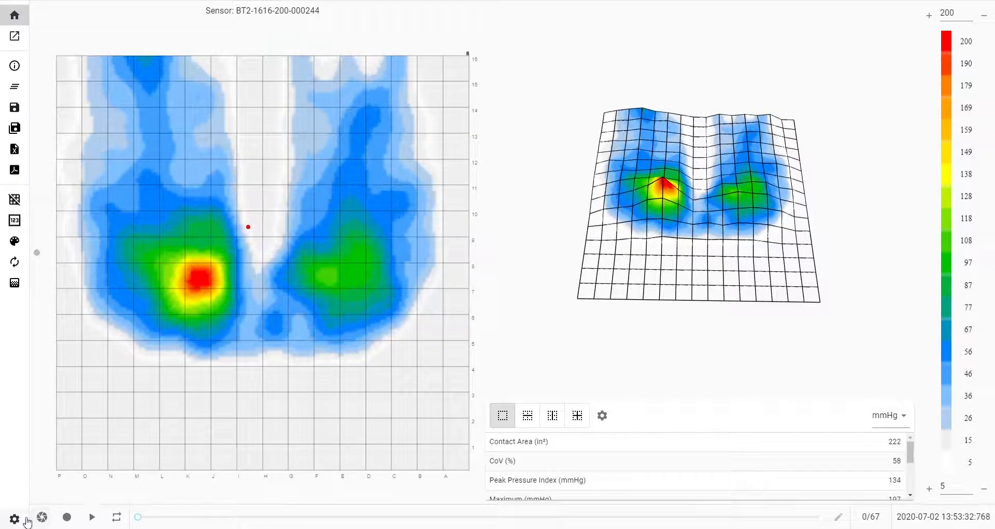
click(13, 519)
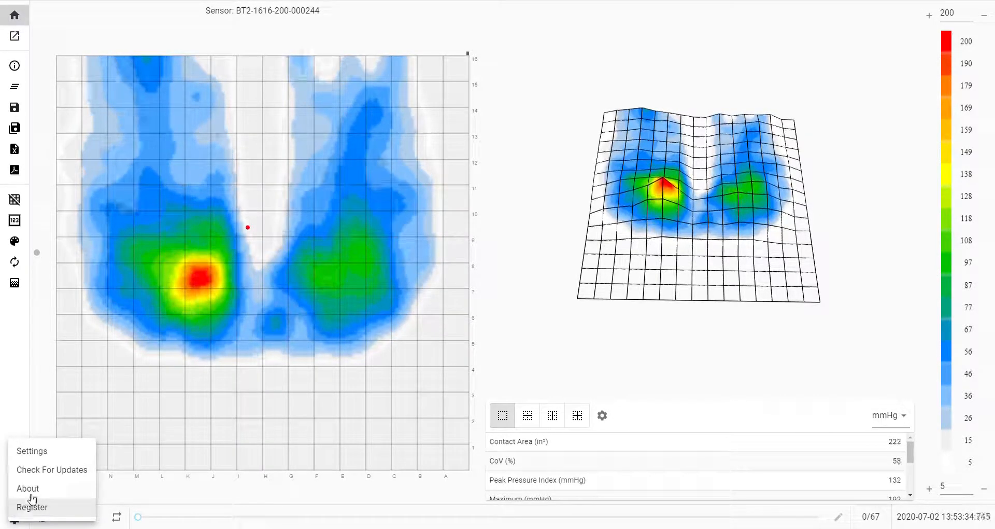
click(27, 488)
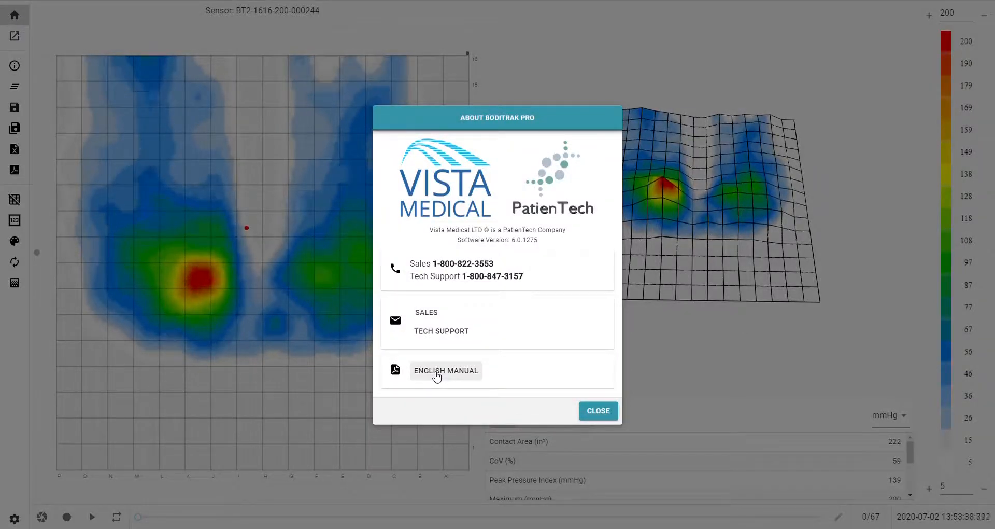
click(598, 410)
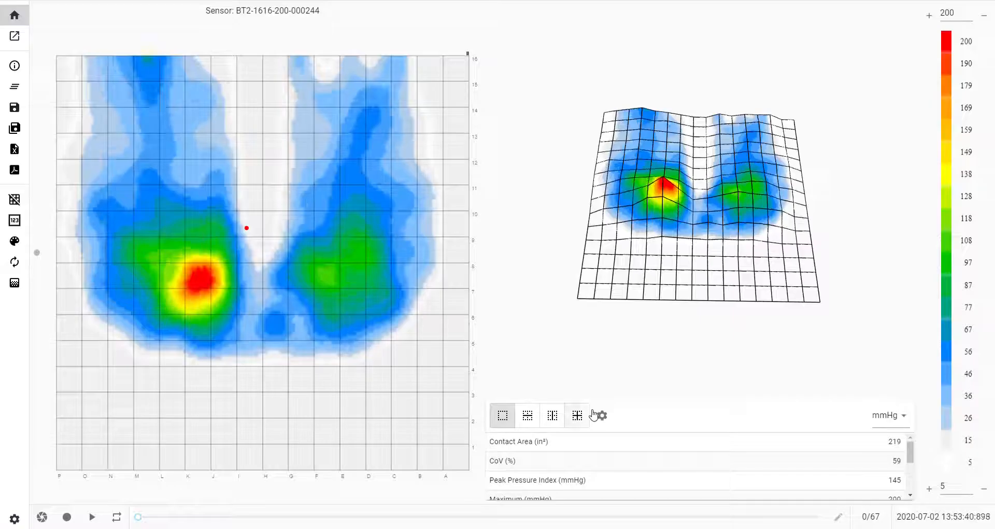